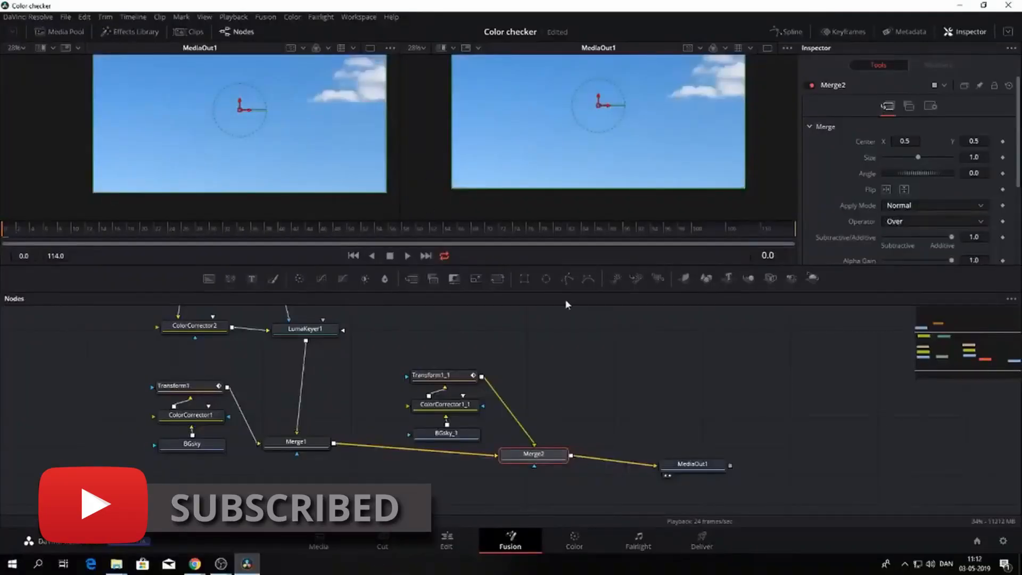
# - Show the Edit page with Claus Klip.mov placed on the Magic mask project timeline
pyautogui.click(446, 540)
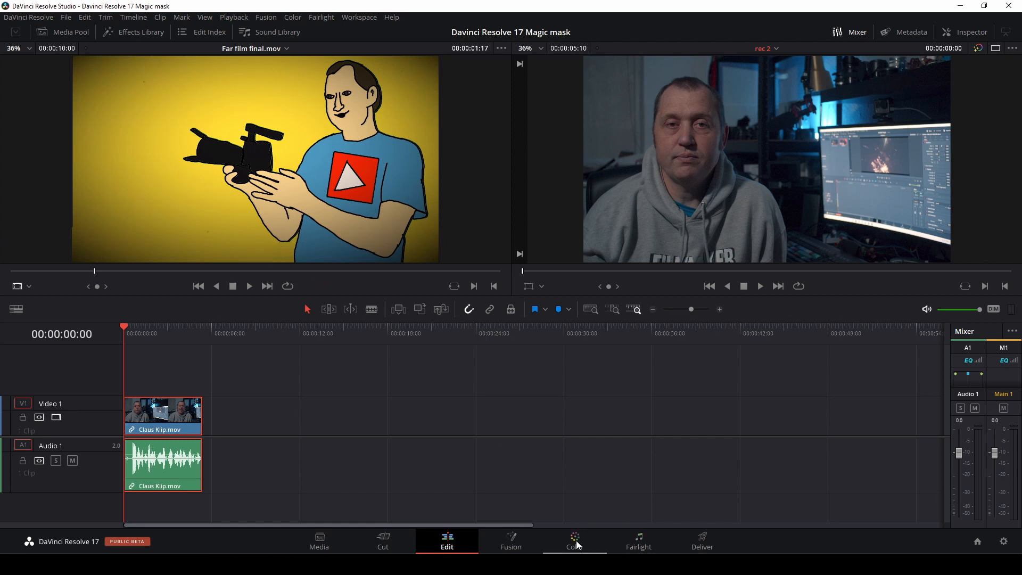
# - On the Color page, paint a Person Magic Mask stroke over the face and track it forward through the clip
pyautogui.click(574, 541)
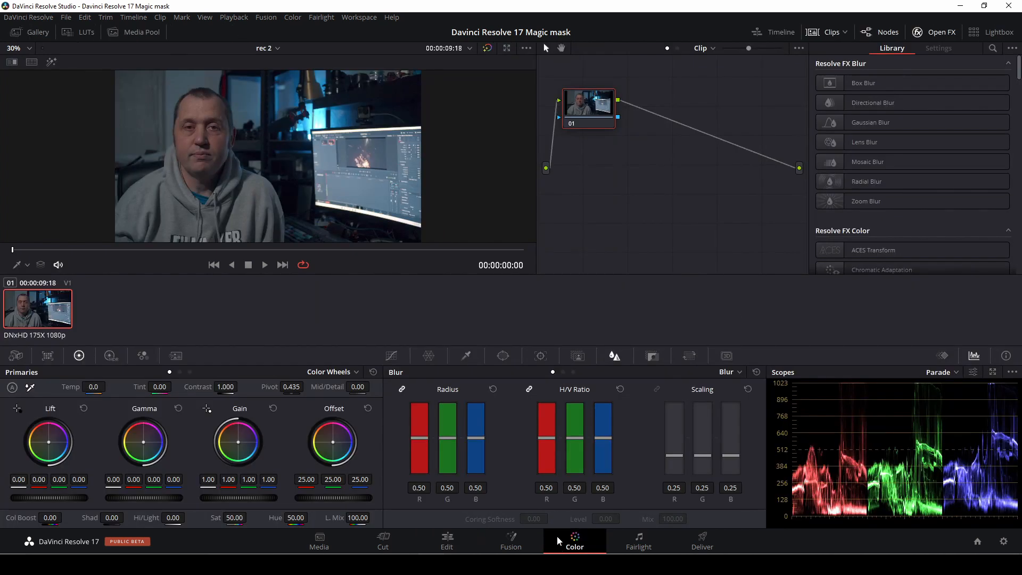
pyautogui.click(576, 356)
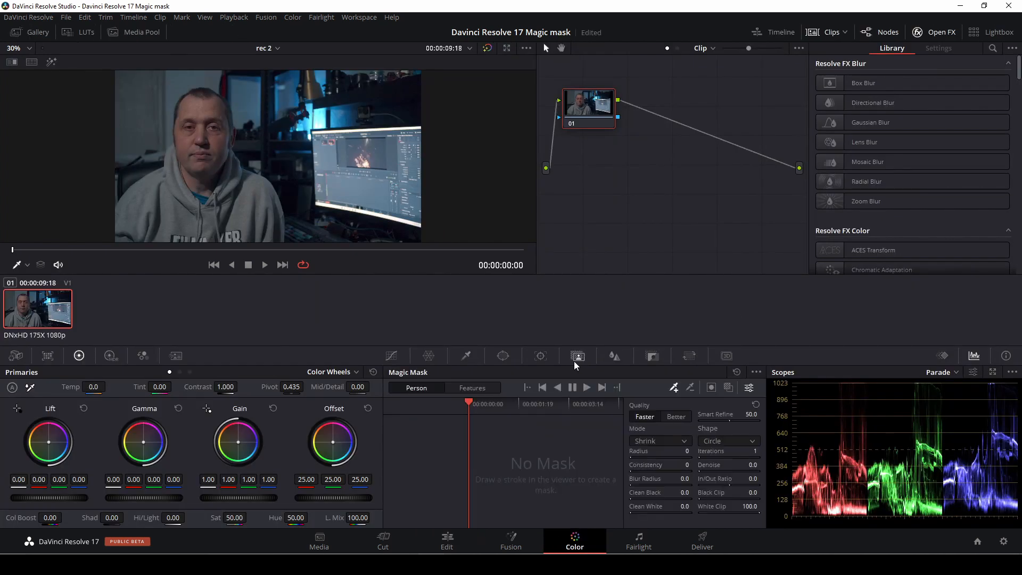
pyautogui.moveTo(457, 376)
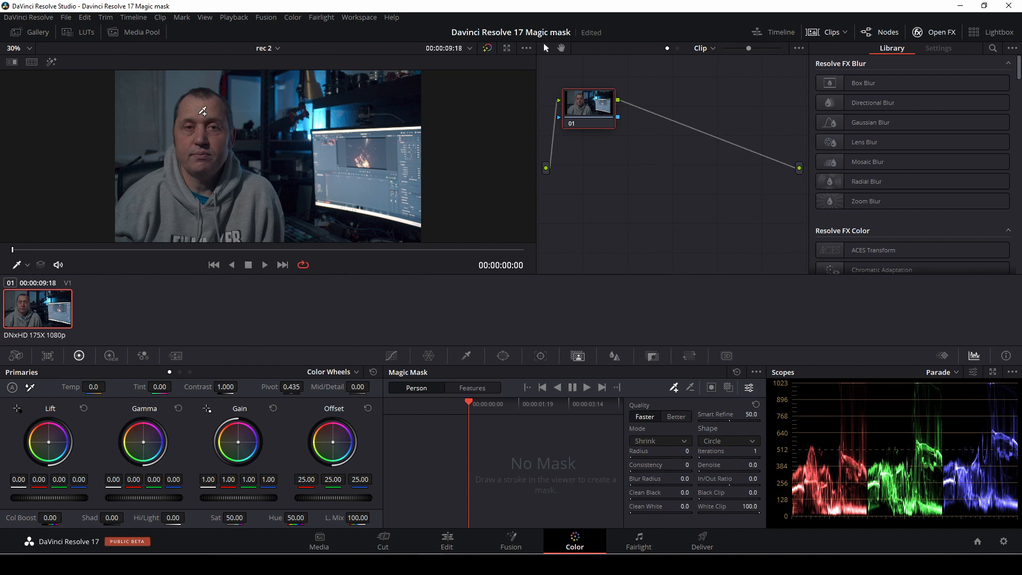
pyautogui.moveTo(201, 110); pyautogui.dragTo(199, 225)
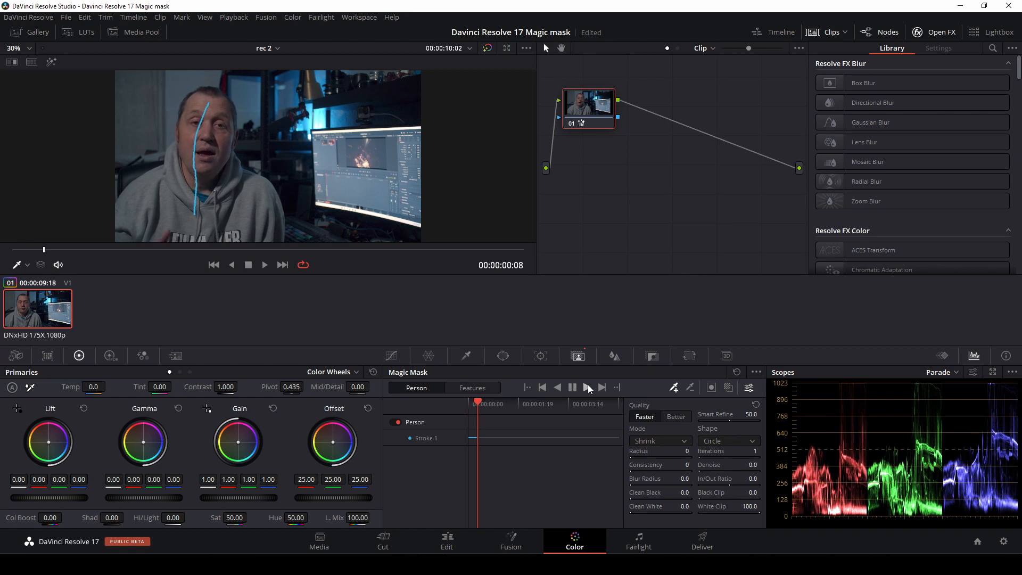
pyautogui.click(573, 388)
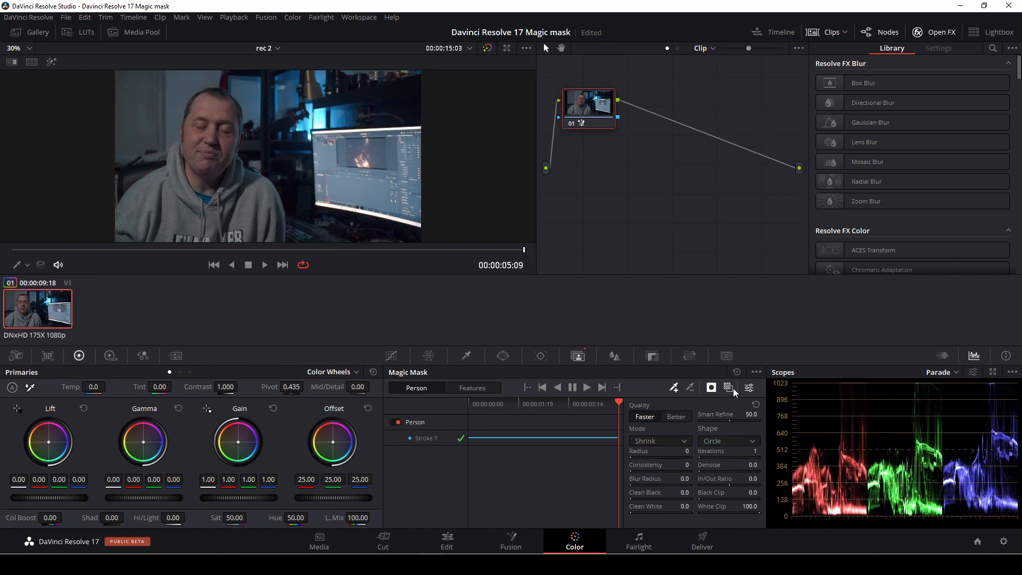
# - With the Magic Mask inverted, raise the Blur Radius to 0.90 so the background goes soft
pyautogui.click(614, 356)
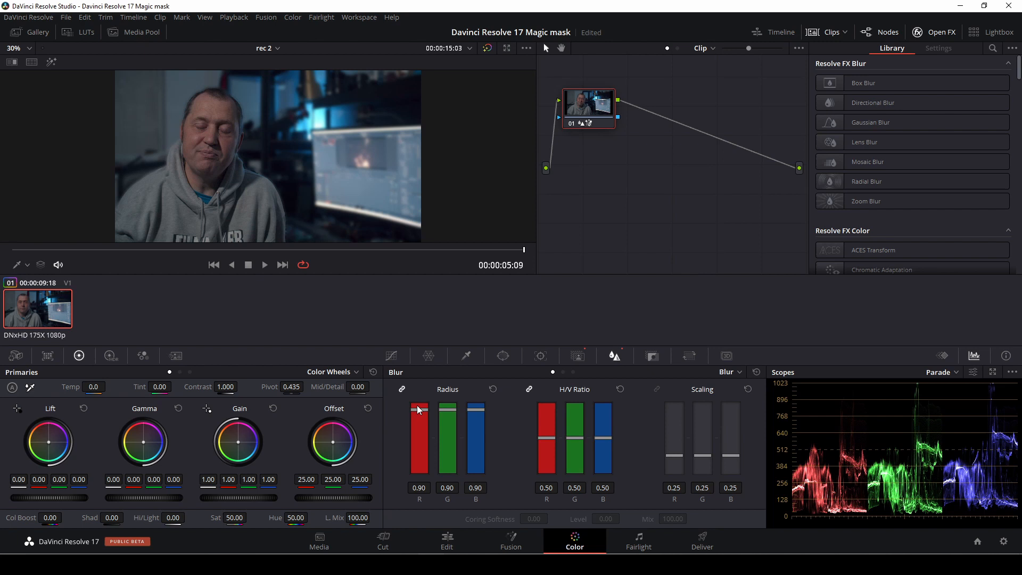
pyautogui.moveTo(321, 211)
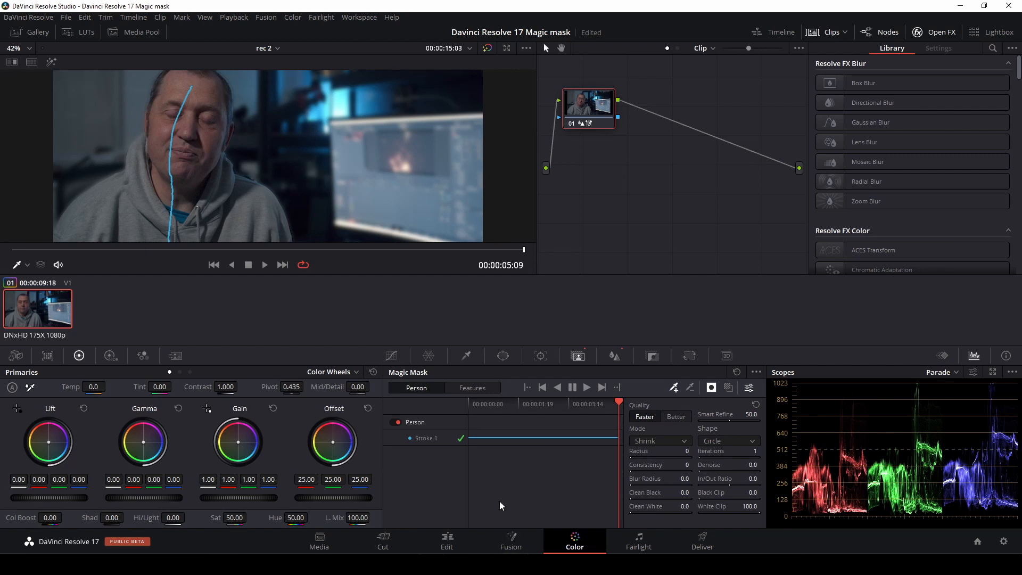
# - Reset the node grade, then outline the monitor right of the man with a Curve window
pyautogui.rightClick(597, 105)
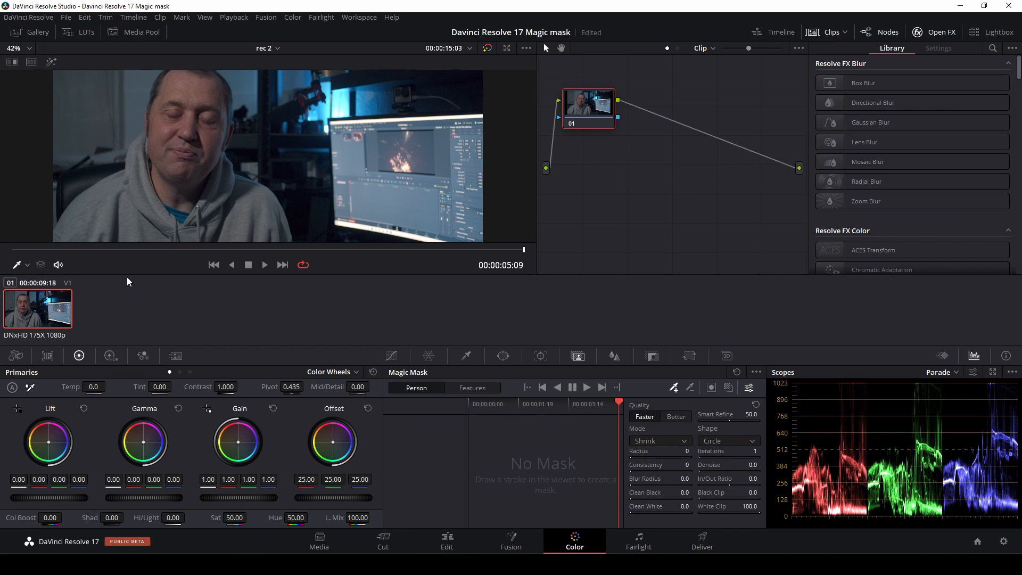
pyautogui.moveTo(191, 287)
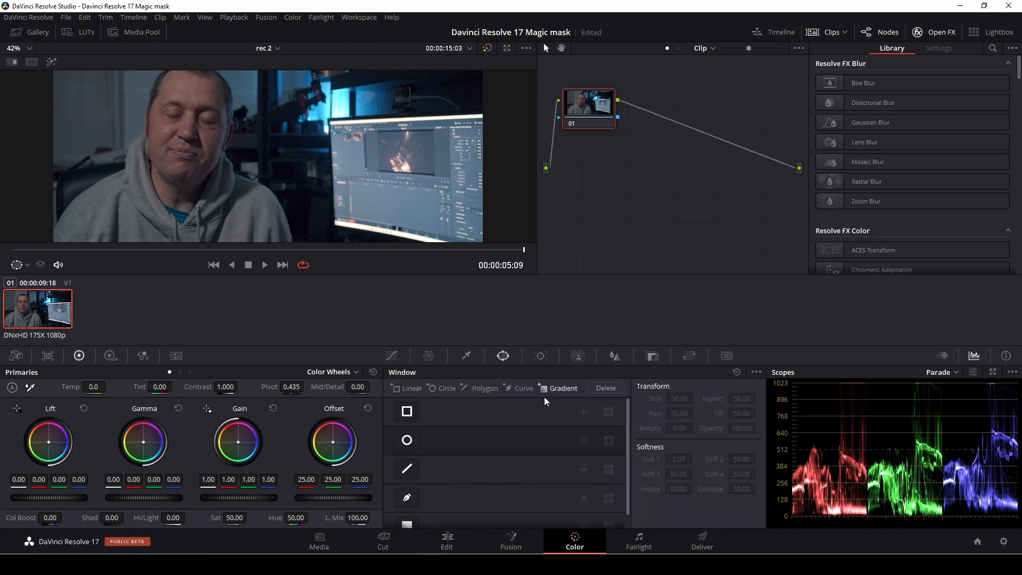
pyautogui.click(407, 485)
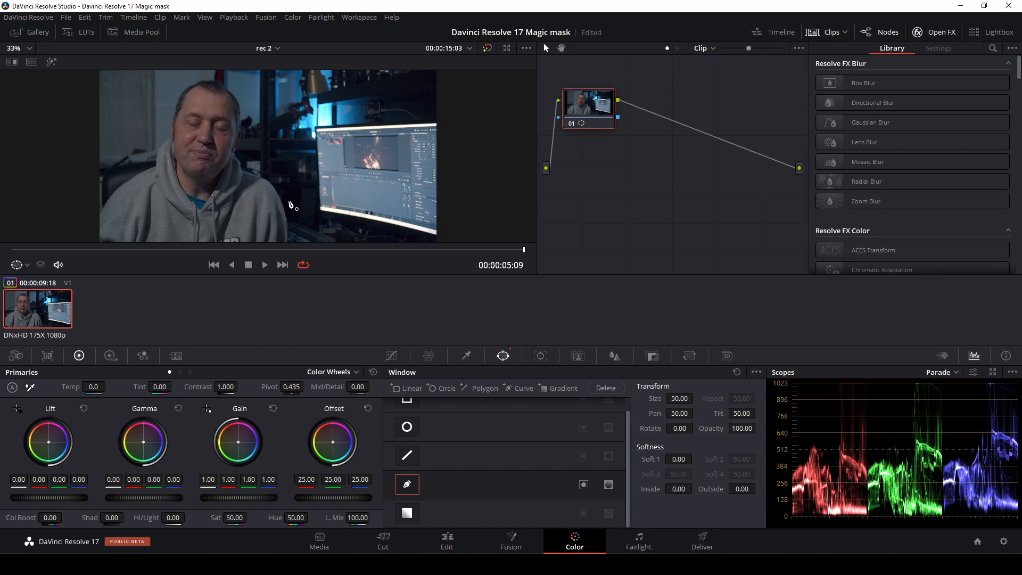
pyautogui.scroll(-3)
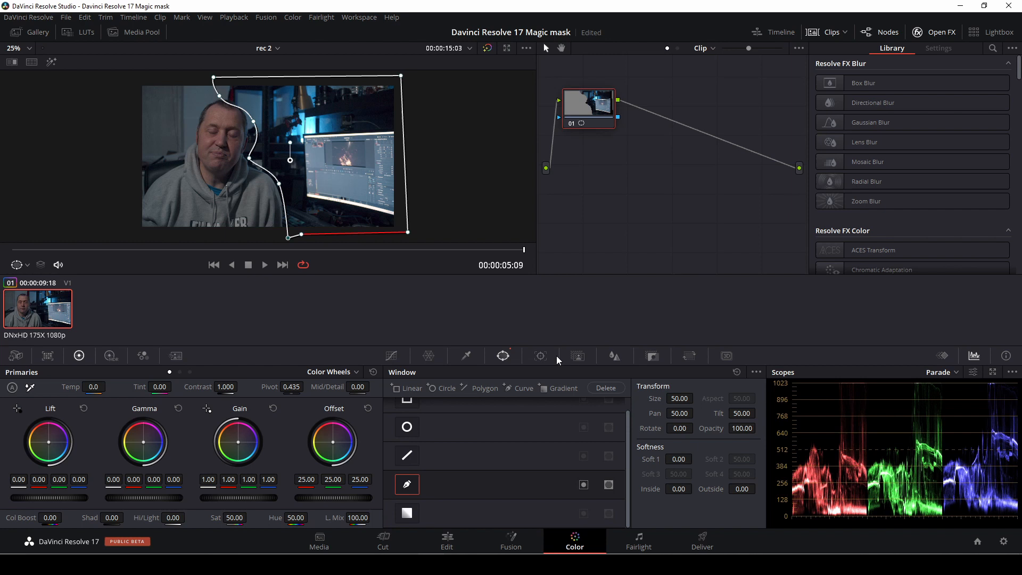
# - Track the right-side curve window in reverse and forward, then start a second Curve window on the left
pyautogui.click(540, 356)
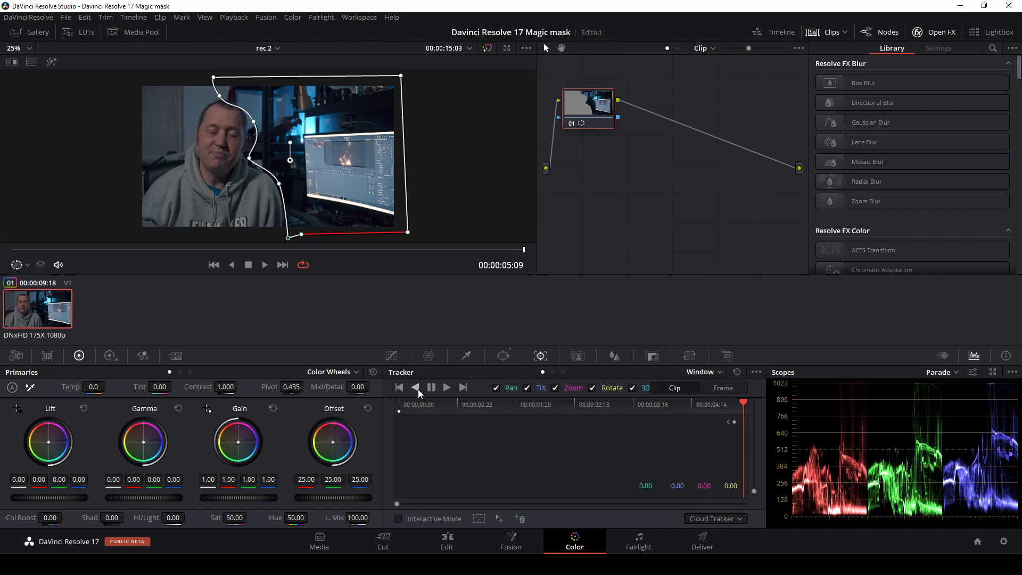
pyautogui.click(415, 388)
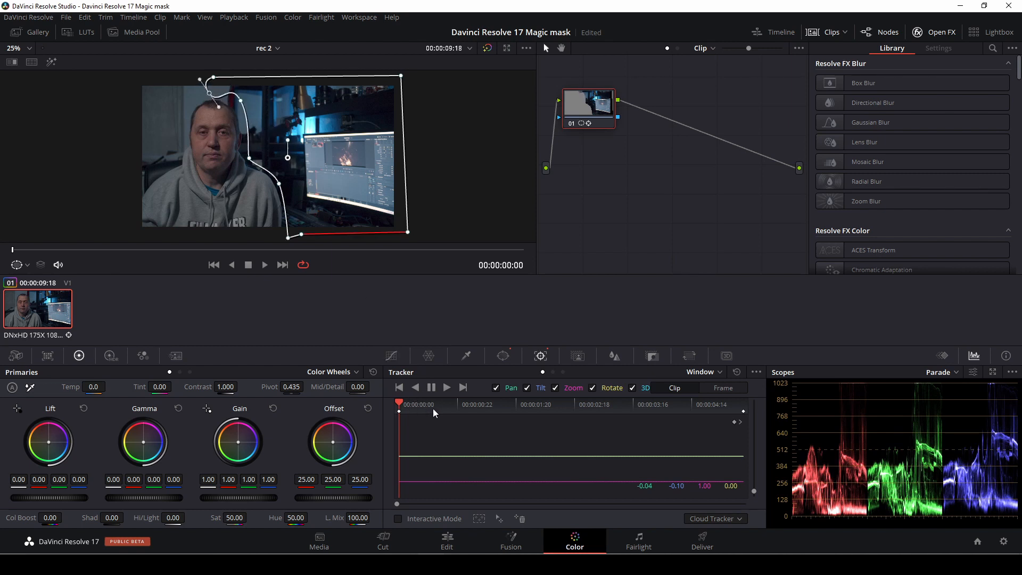
pyautogui.click(447, 388)
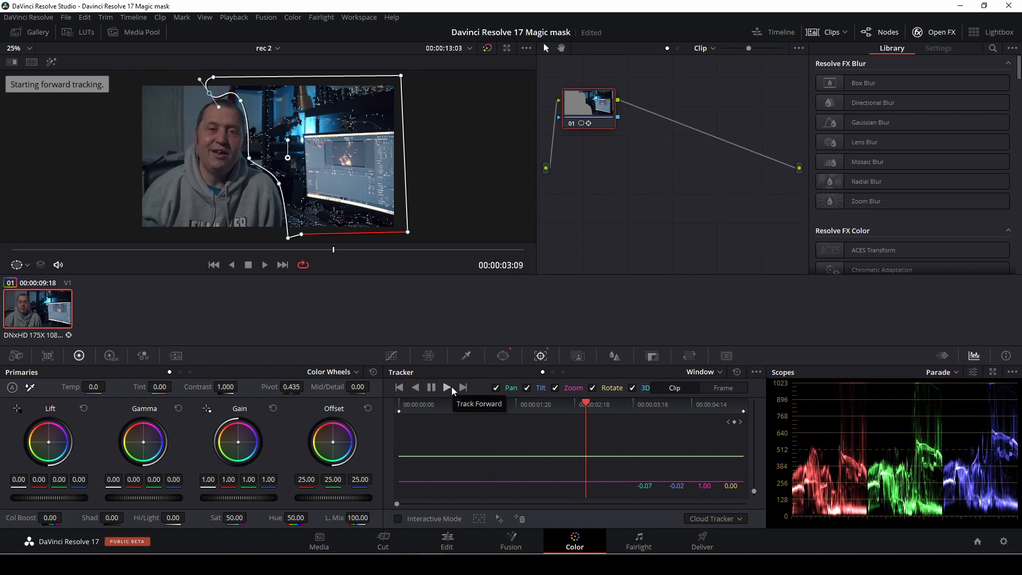
pyautogui.click(446, 388)
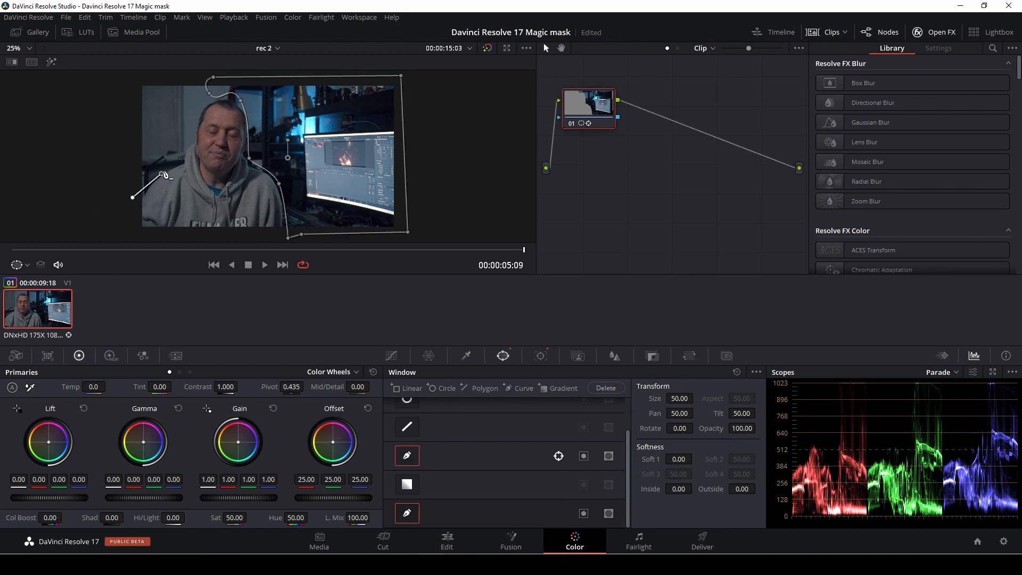
# - Close the left background curve window around the man and track it in reverse and forward across the clip
pyautogui.moveTo(164, 173); pyautogui.dragTo(192, 108)
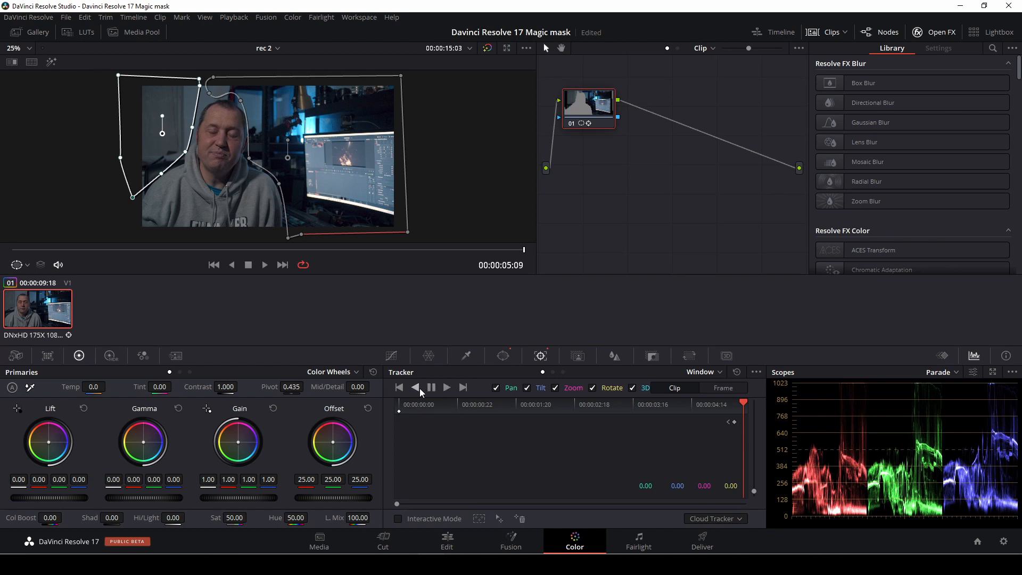
pyautogui.click(416, 387)
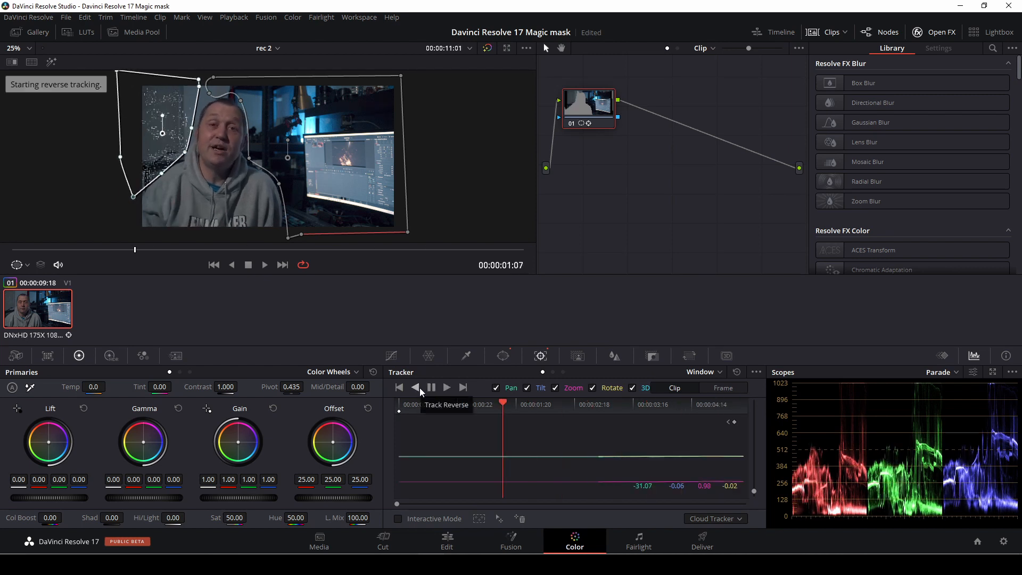
pyautogui.click(415, 387)
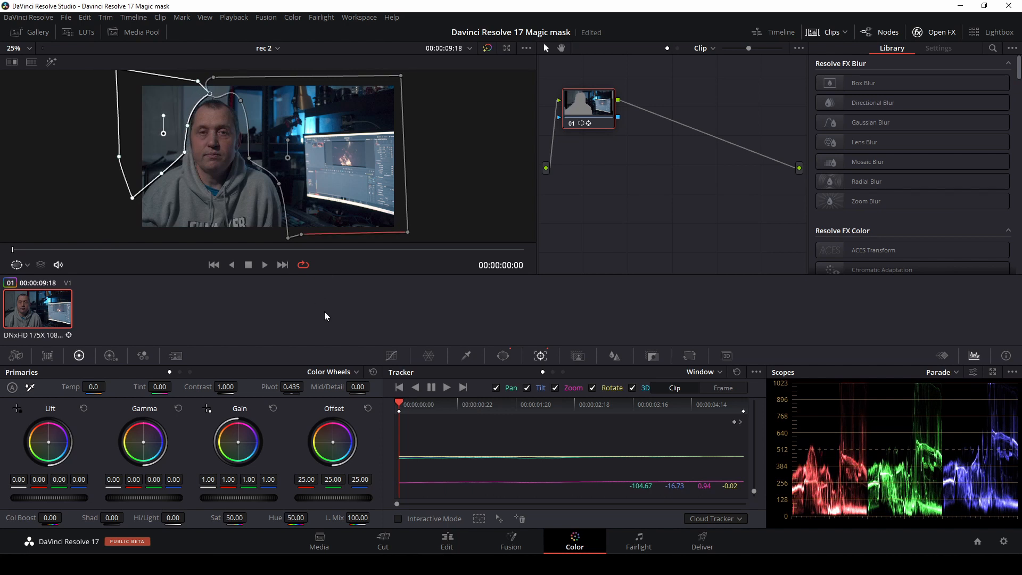
pyautogui.click(446, 388)
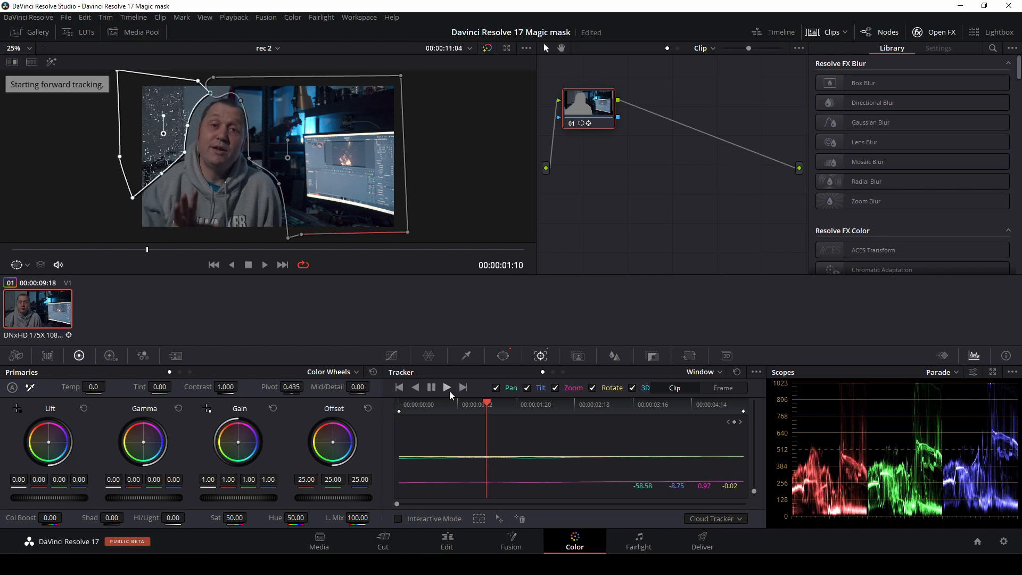
pyautogui.click(463, 388)
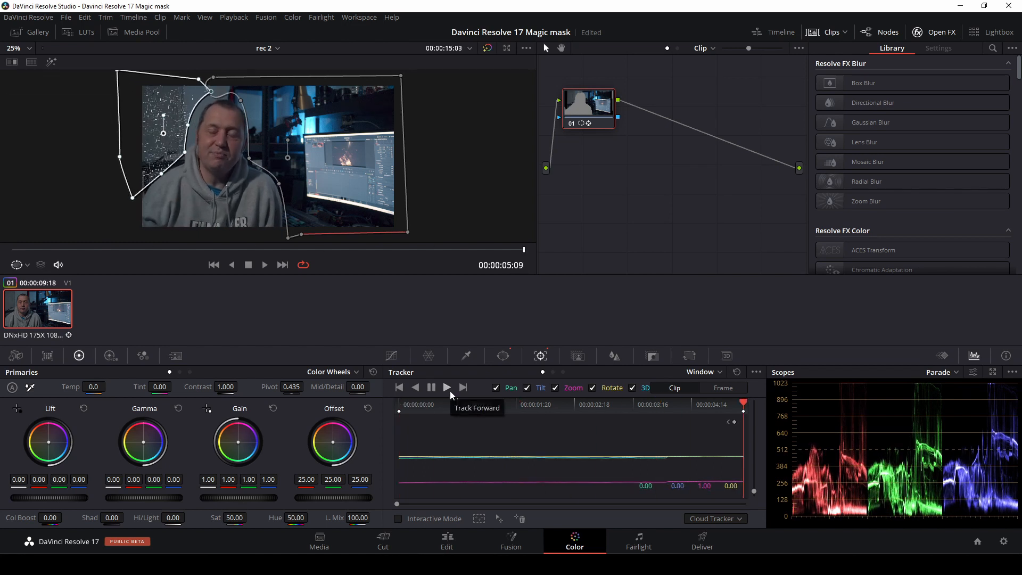
pyautogui.click(446, 387)
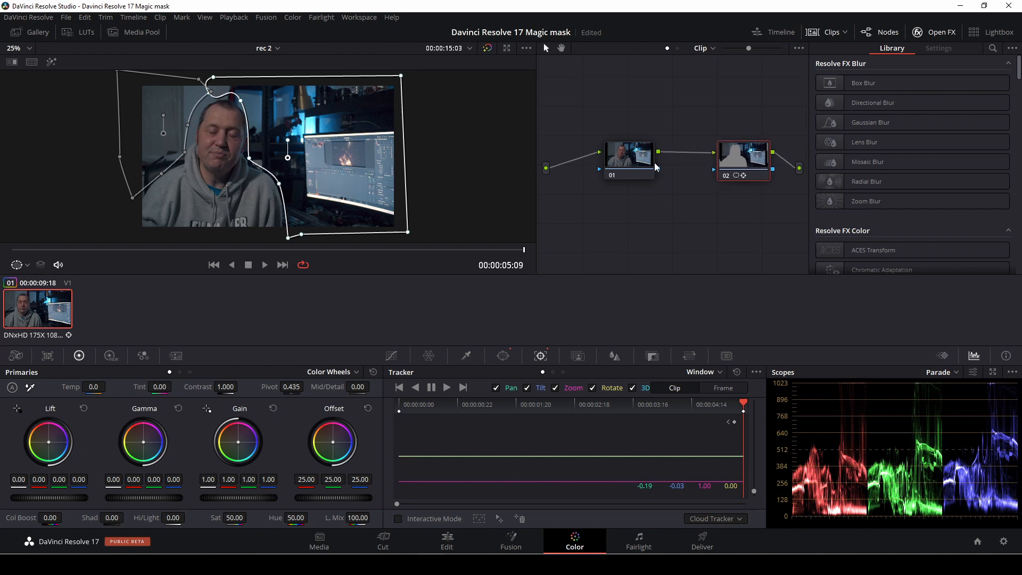
# - On a second serial node, blur inside the tracked windows to radius about 1.03 with softened edges, then review on the Cut page
pyautogui.click(742, 154)
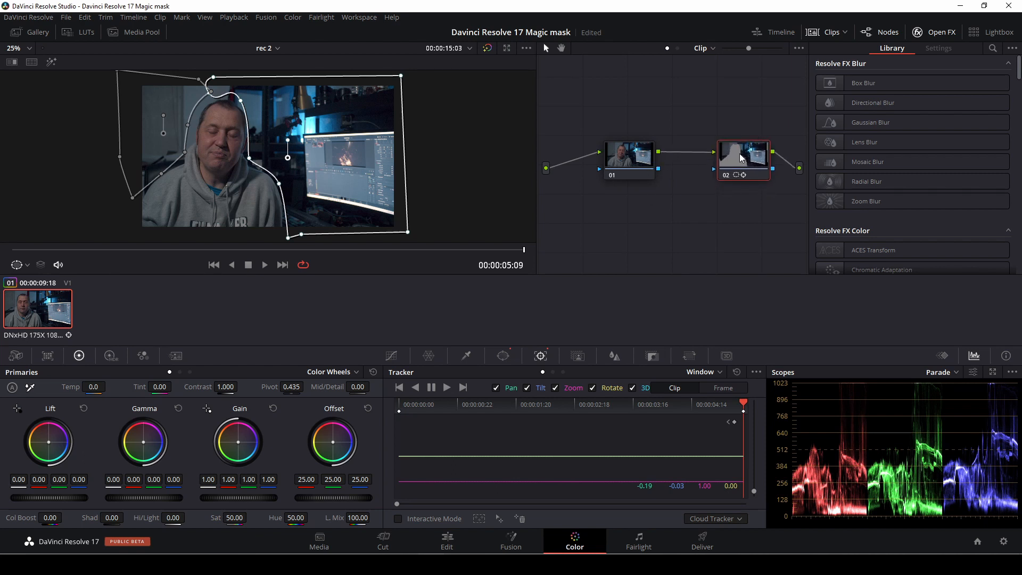
pyautogui.moveTo(743, 157); pyautogui.dragTo(714, 154)
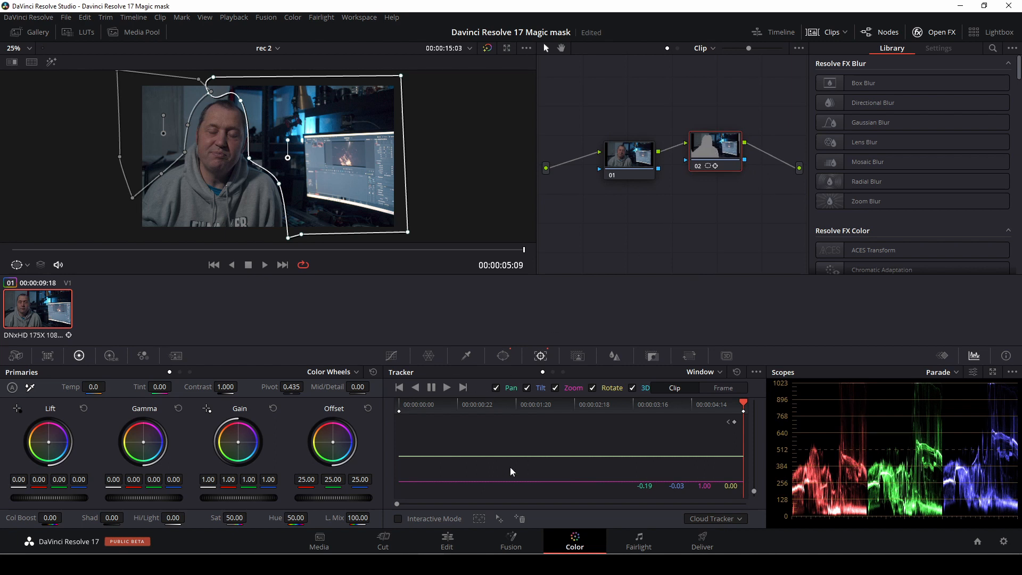
pyautogui.click(613, 355)
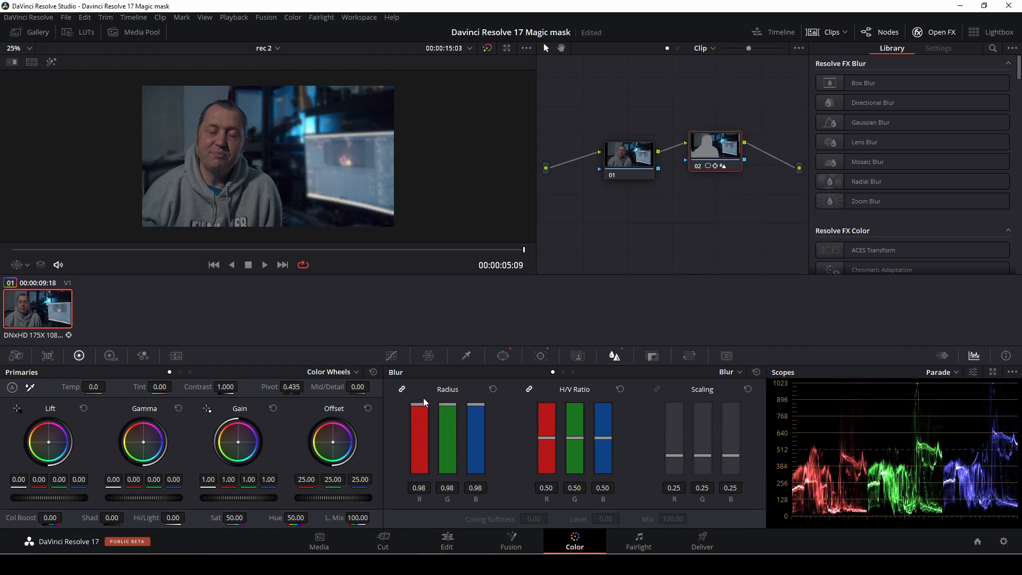
pyautogui.moveTo(420, 405); pyautogui.dragTo(419, 394)
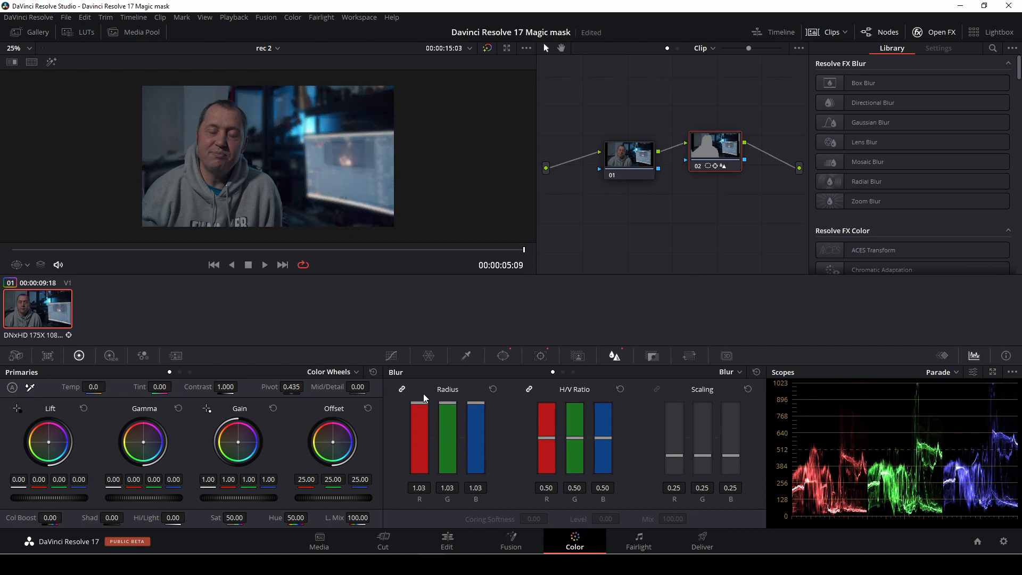
pyautogui.moveTo(448, 405); pyautogui.dragTo(447, 436)
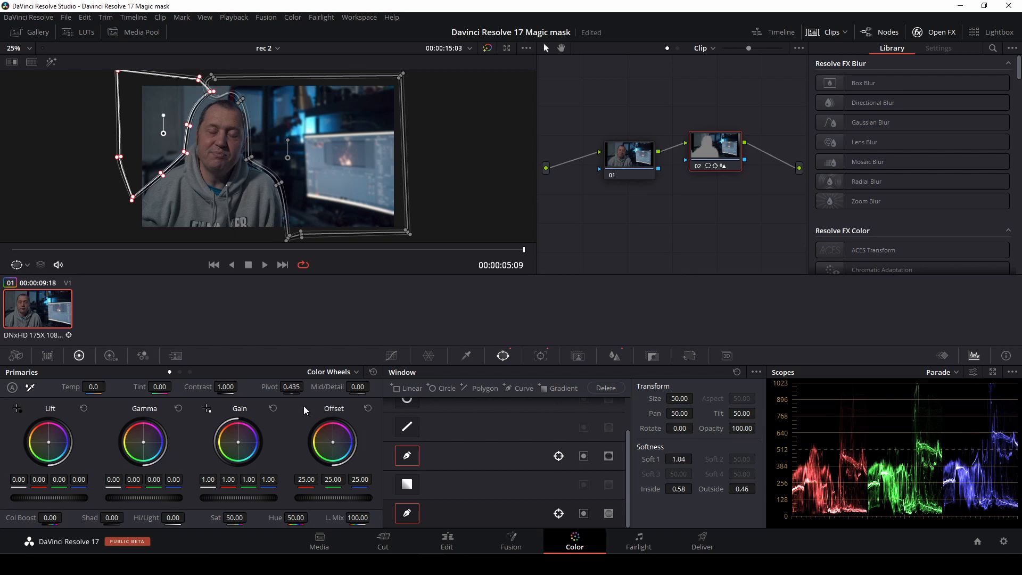
pyautogui.click(382, 541)
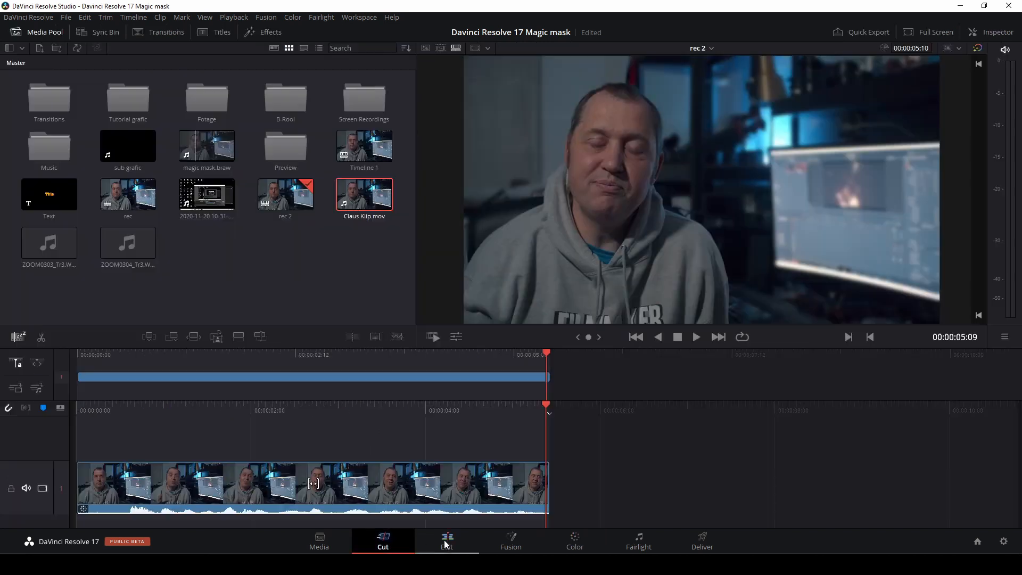
# - Show the finished blurred-background clip back in the Edit page timeline viewer
pyautogui.click(446, 541)
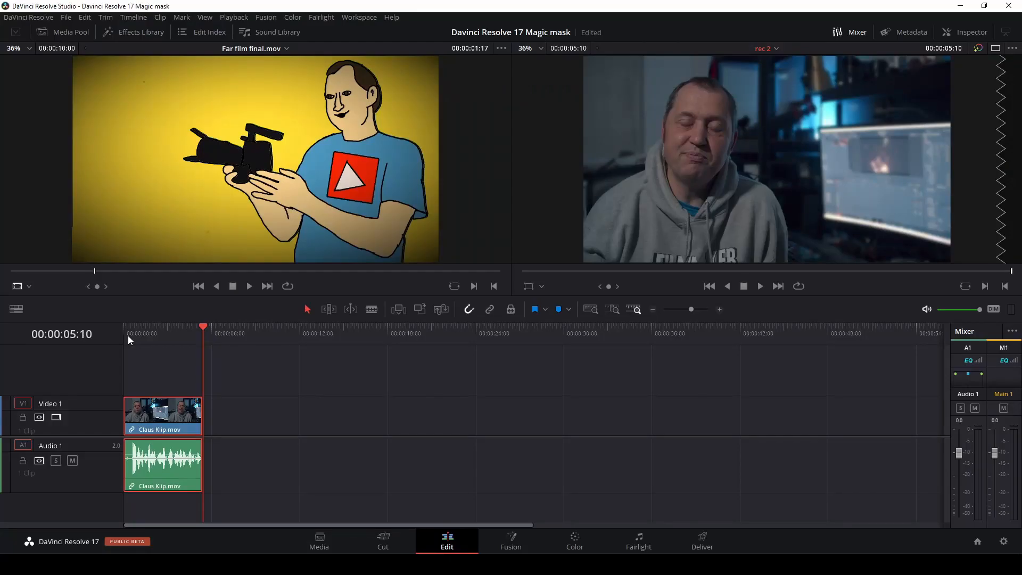